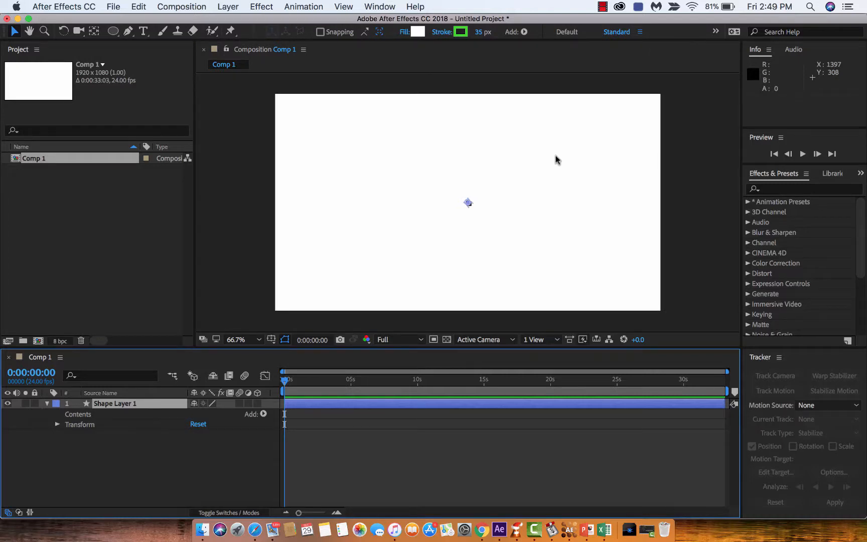
{"action": "mouse_move", "coordinate": [345, 24]}
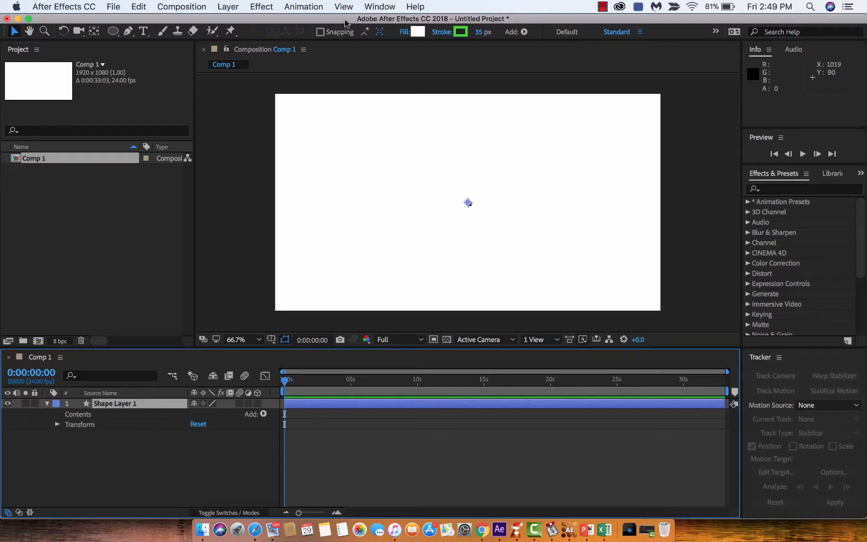
{"action": "mouse_move", "coordinate": [473, 216]}
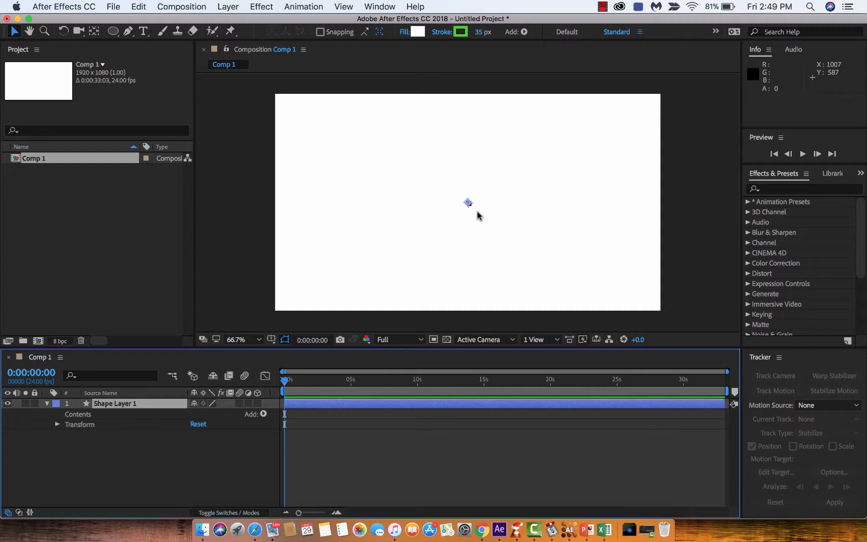
{"action": "mouse_move", "coordinate": [403, 173]}
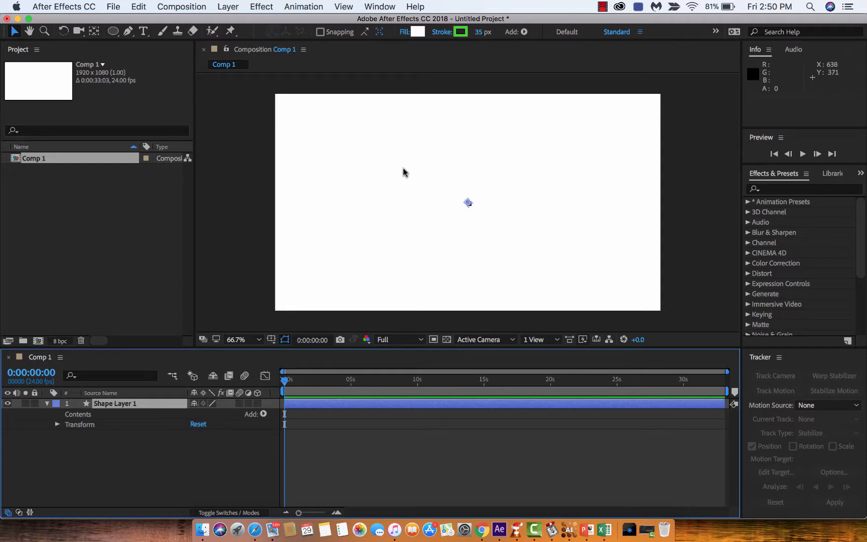
{"action": "mouse_move", "coordinate": [307, 197]}
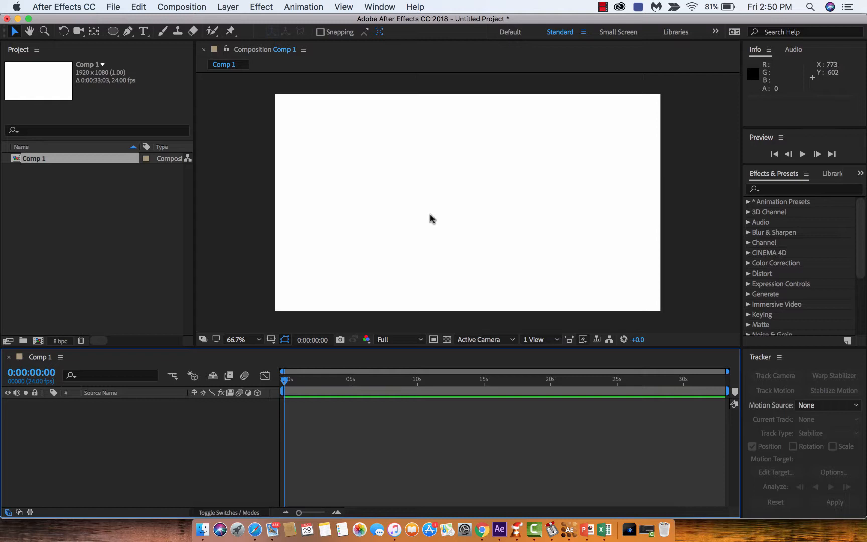
{"action": "mouse_move", "coordinate": [122, 437]}
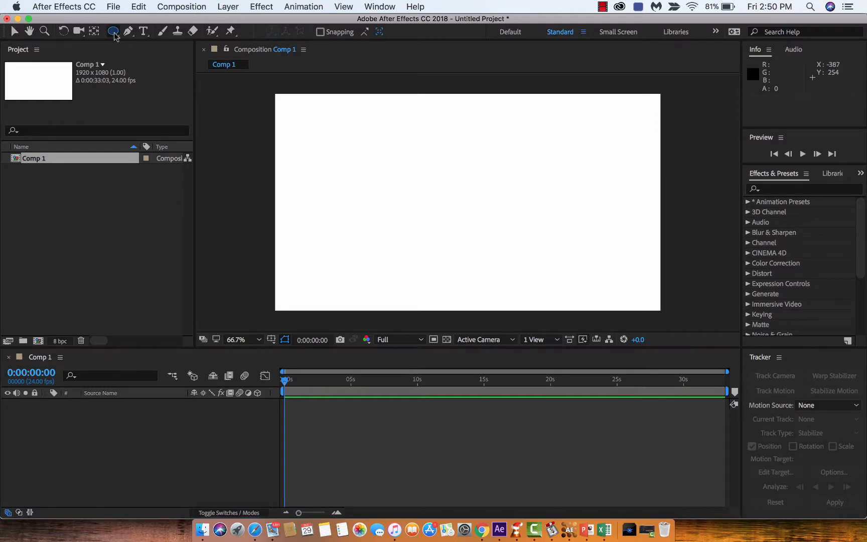
Draw an ellipse in the middle of the composition and enter 158 for its stroke width
{"action": "left_click", "coordinate": [113, 31]}
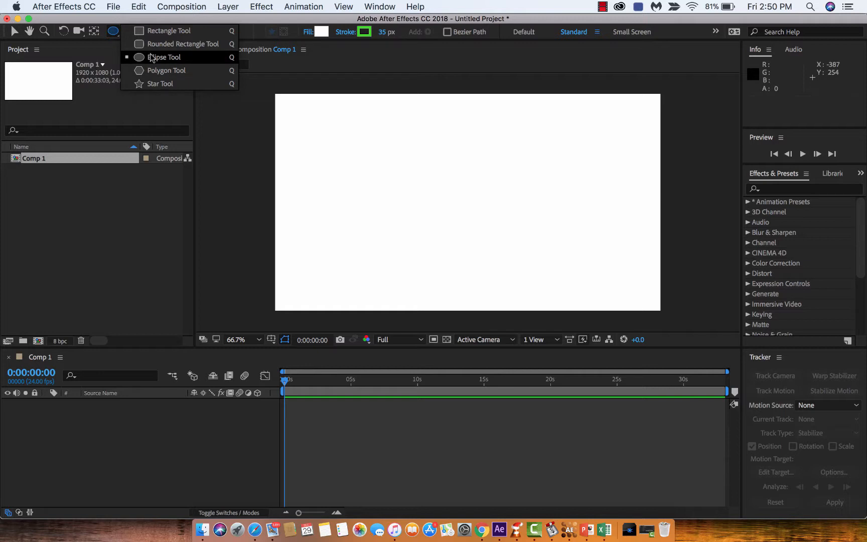
{"action": "left_click", "coordinate": [164, 57]}
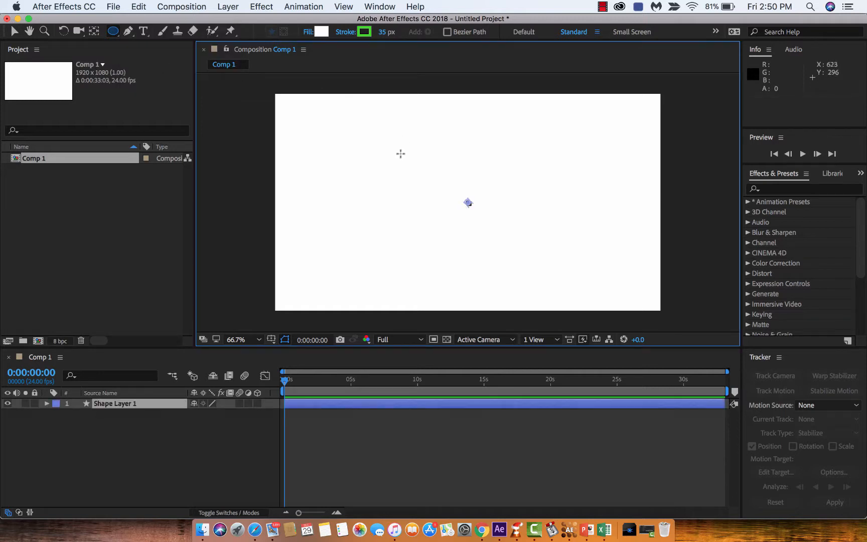
{"action": "left_click_drag", "start_coordinate": [401, 153], "coordinate": [539, 263]}
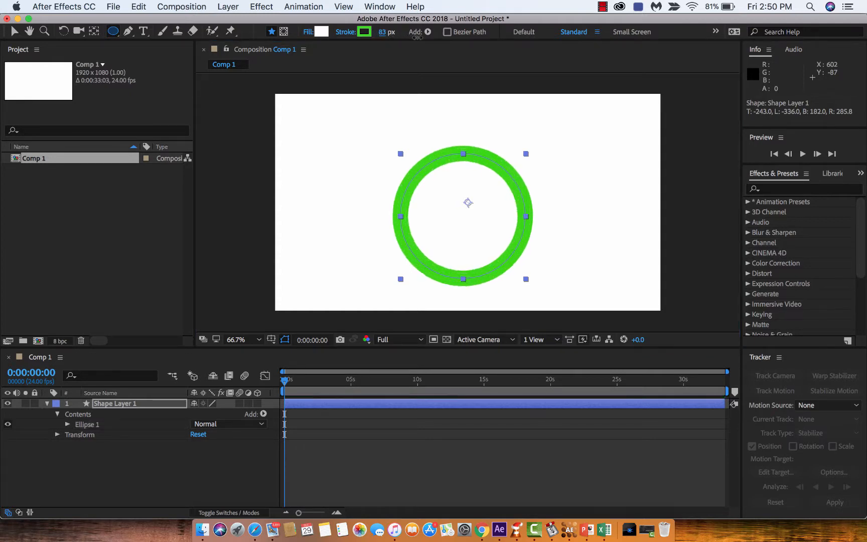
{"action": "type", "text": "158"}
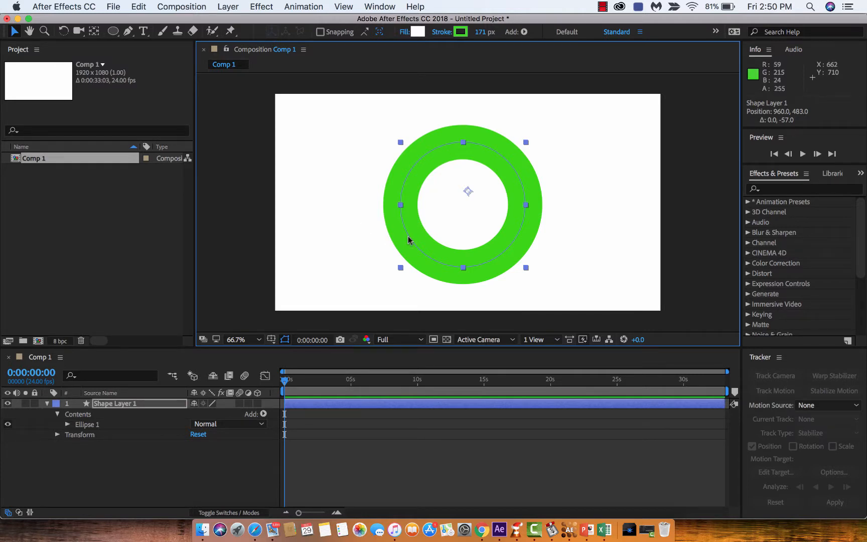
{"action": "mouse_move", "coordinate": [414, 186]}
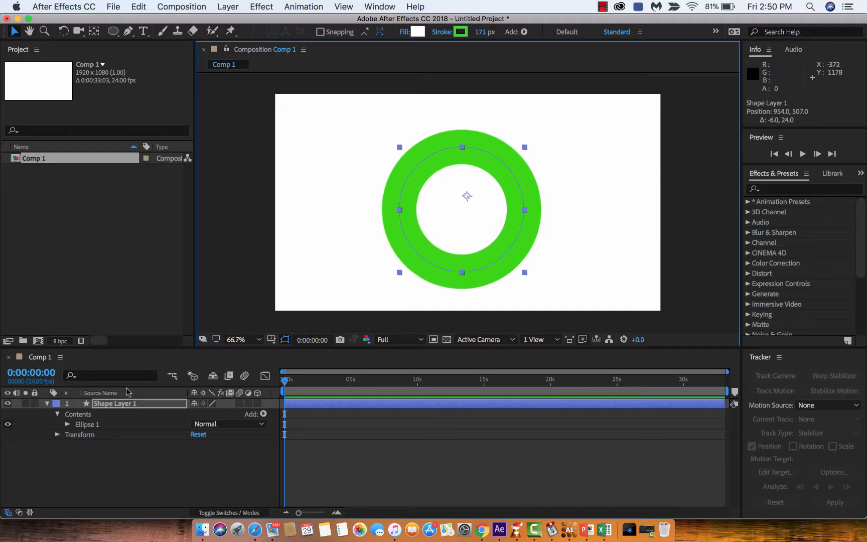
Select Shape Layer 1 and expand then collapse its transform properties
{"action": "left_click", "coordinate": [114, 404]}
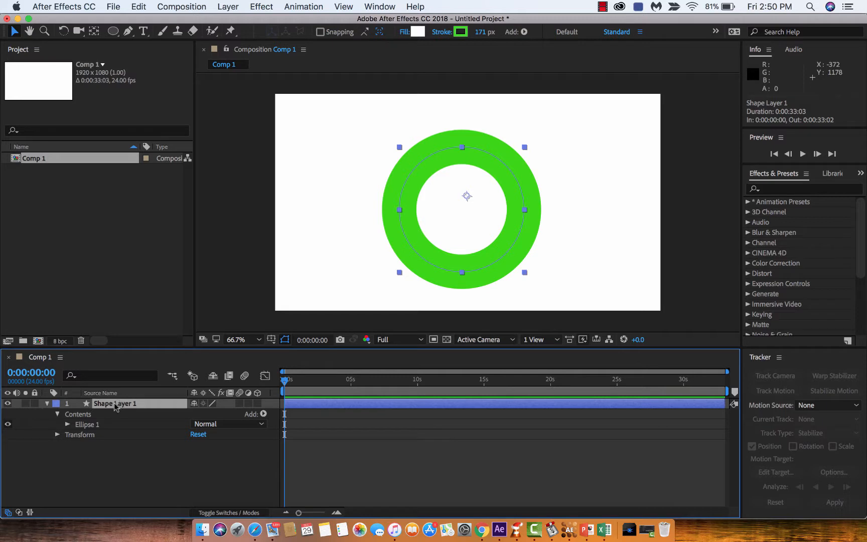
{"action": "double_click", "coordinate": [116, 403]}
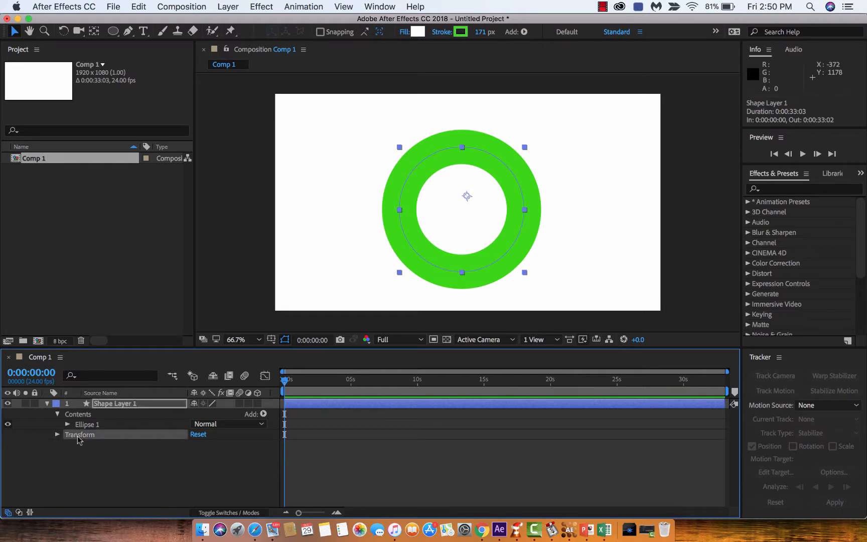
{"action": "left_click", "coordinate": [57, 434]}
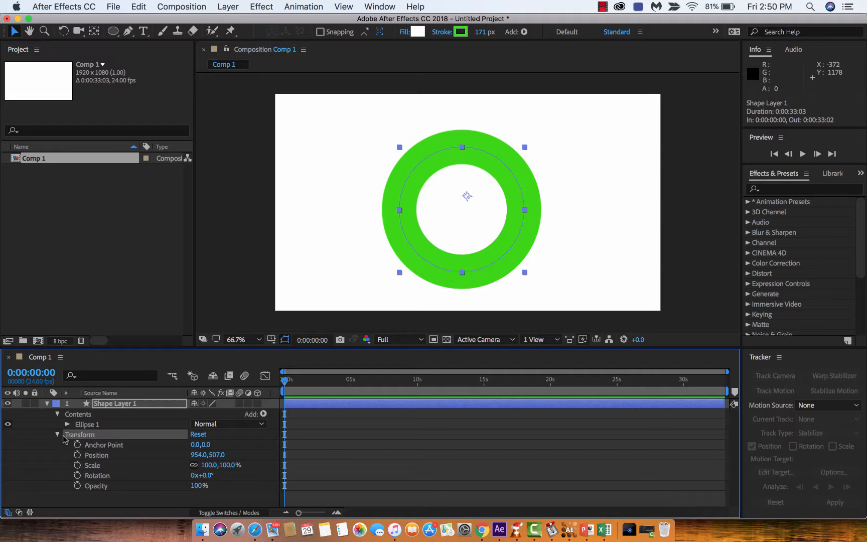
{"action": "left_click", "coordinate": [57, 434]}
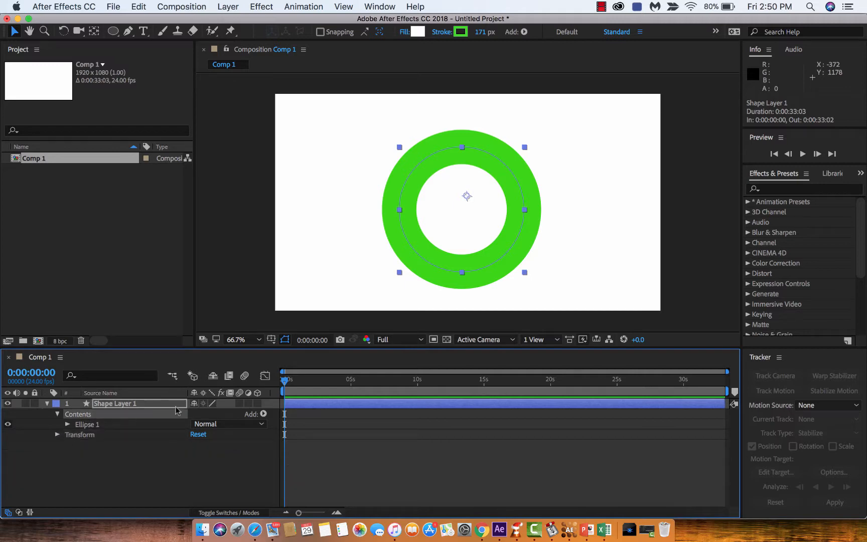
{"action": "mouse_move", "coordinate": [265, 415]}
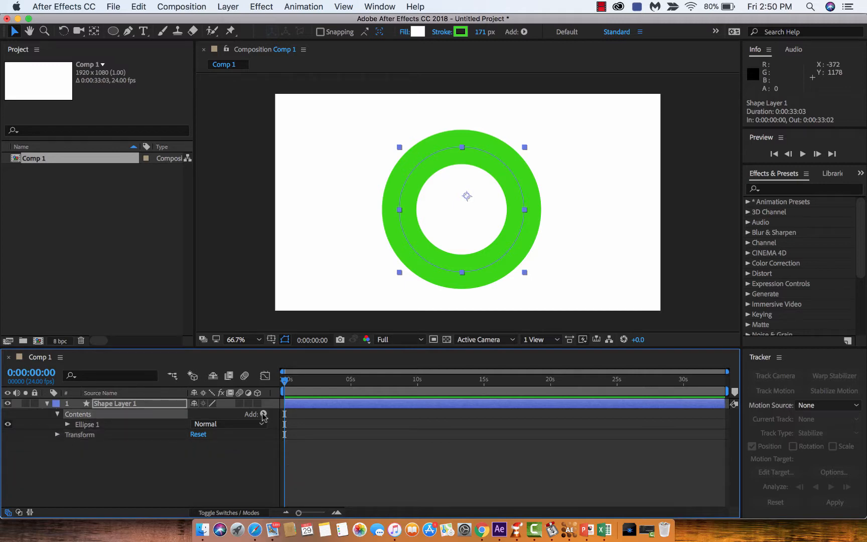
Add a Trim Paths operator to the circle and expand its Start, End and Offset settings
{"action": "left_click", "coordinate": [264, 415]}
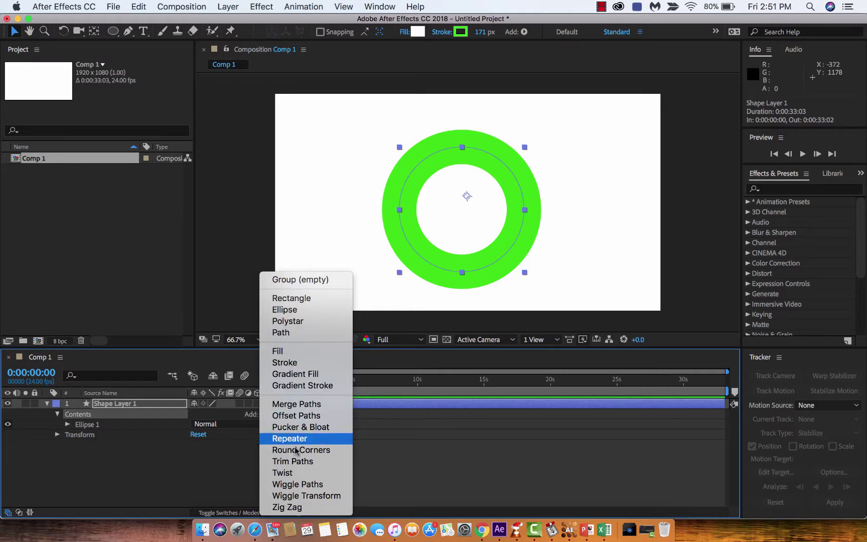
{"action": "left_click", "coordinate": [293, 461]}
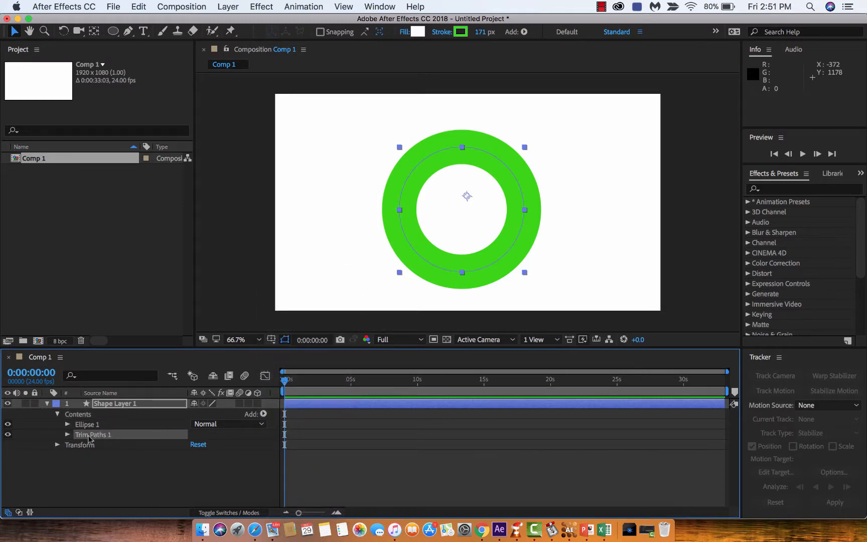
{"action": "left_click", "coordinate": [68, 435]}
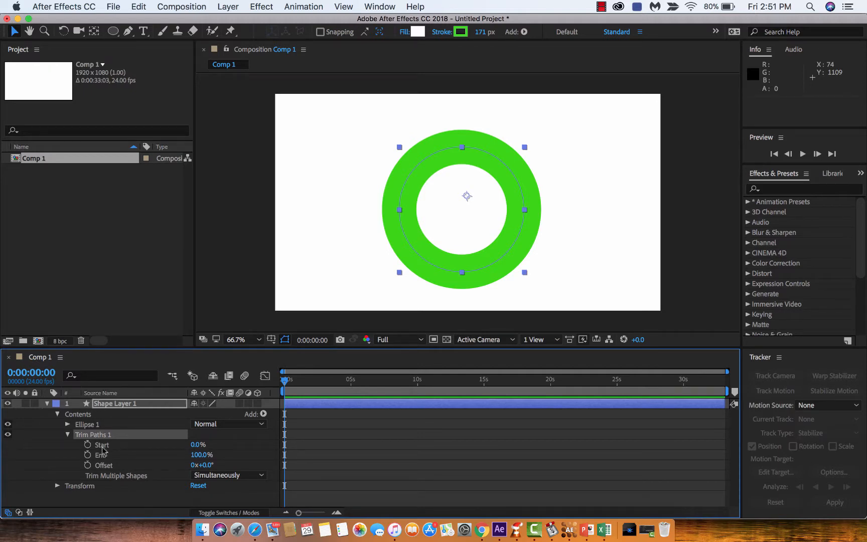
{"action": "mouse_move", "coordinate": [154, 463]}
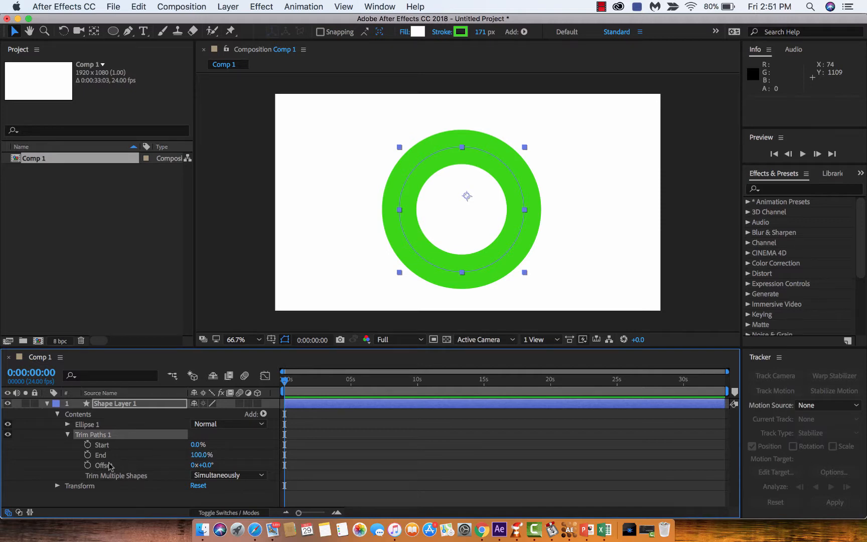
{"action": "mouse_move", "coordinate": [295, 389]}
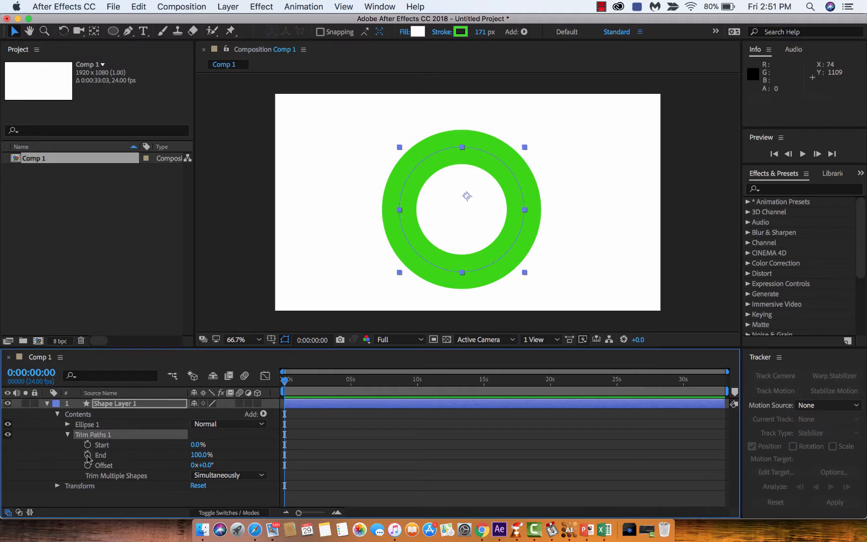
{"action": "mouse_move", "coordinate": [88, 455]}
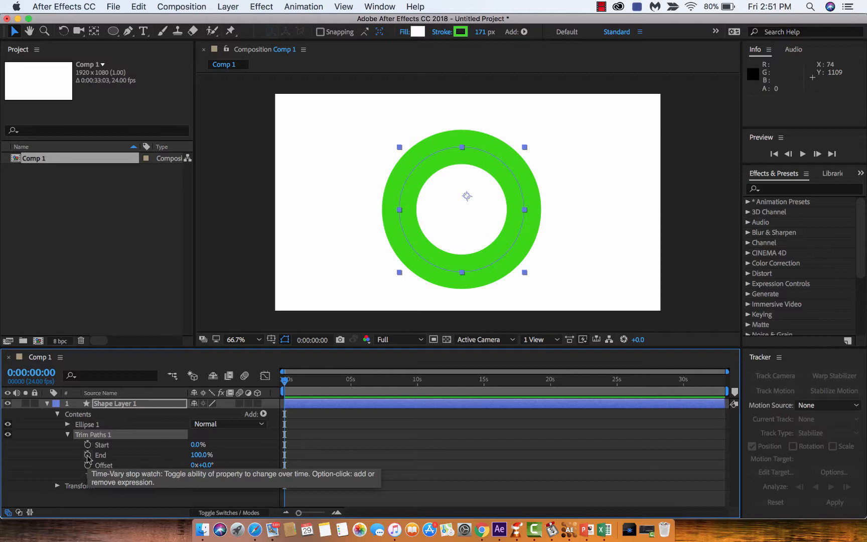
Enable keyframing on the circle's Trim Paths End value with its stopwatch
{"action": "left_click", "coordinate": [88, 455]}
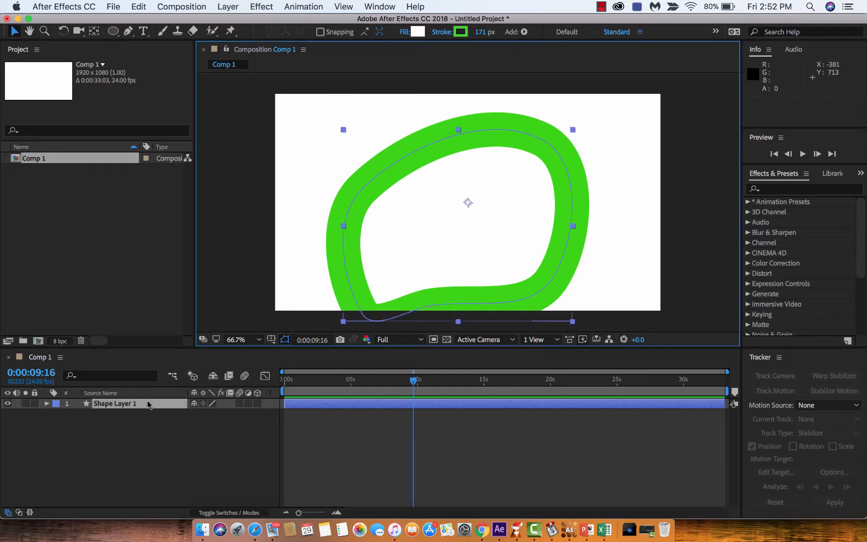
Add Trim Paths to the freeform shape and expand its Start, End and Offset settings
{"action": "left_click", "coordinate": [48, 403]}
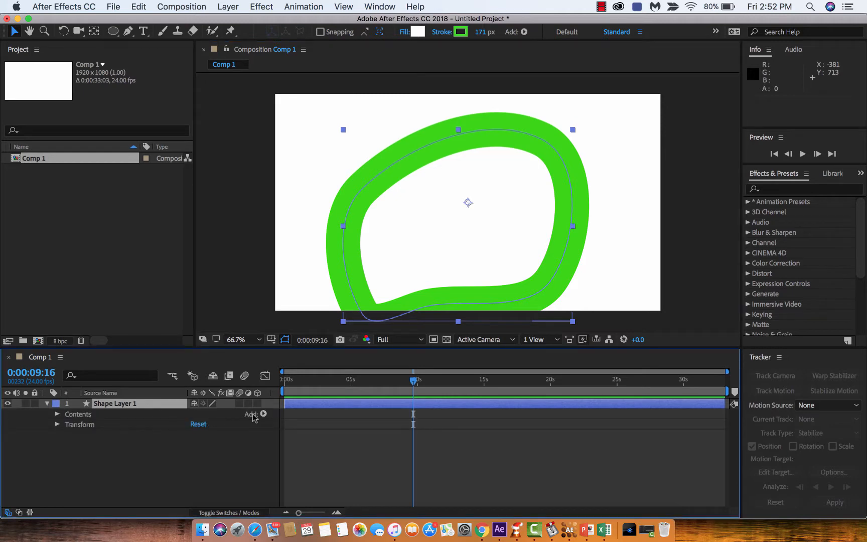
{"action": "left_click", "coordinate": [263, 414]}
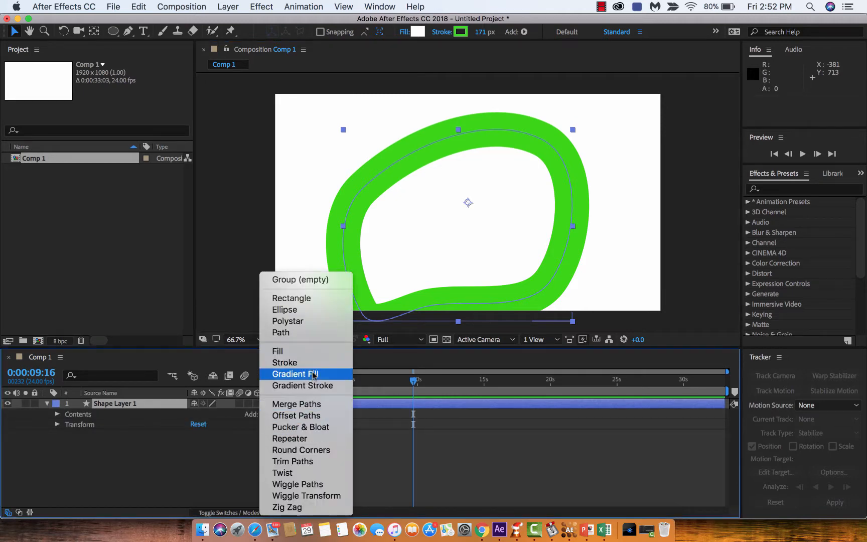
{"action": "left_click", "coordinate": [293, 461]}
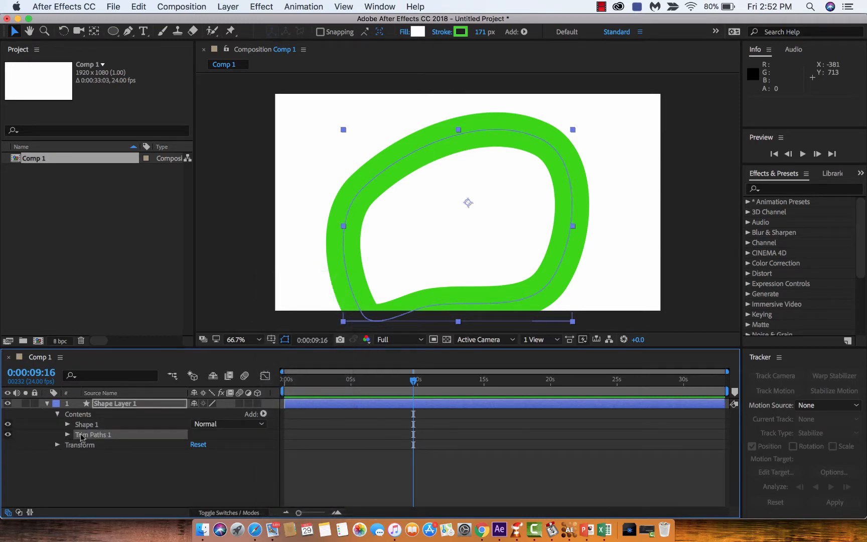
{"action": "left_click", "coordinate": [68, 434]}
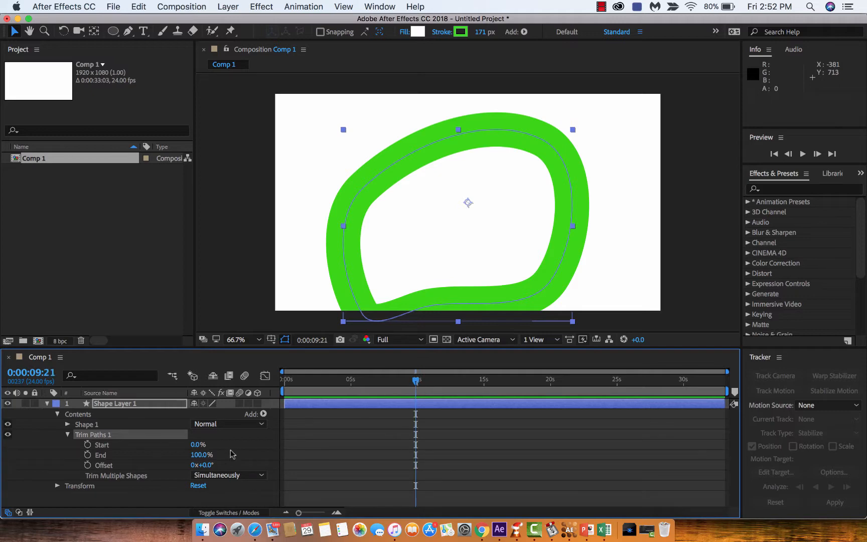
Keyframe End at 100% near ten seconds, then set it to 0% at 0:00
{"action": "left_click", "coordinate": [88, 454]}
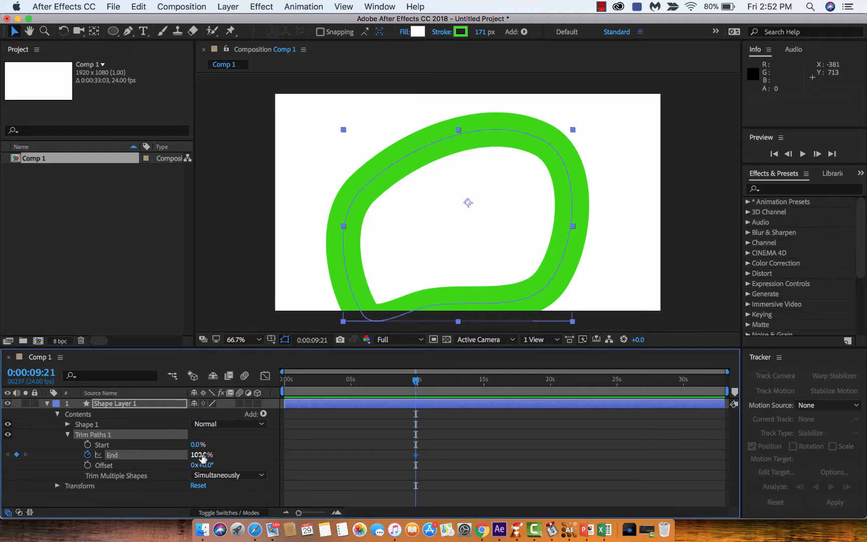
{"action": "left_click", "coordinate": [306, 380]}
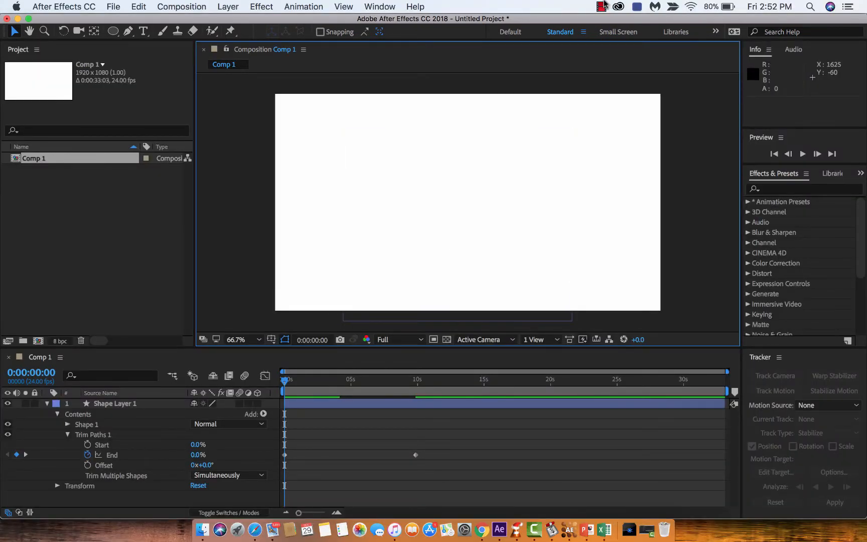
{"action": "left_click", "coordinate": [598, 6]}
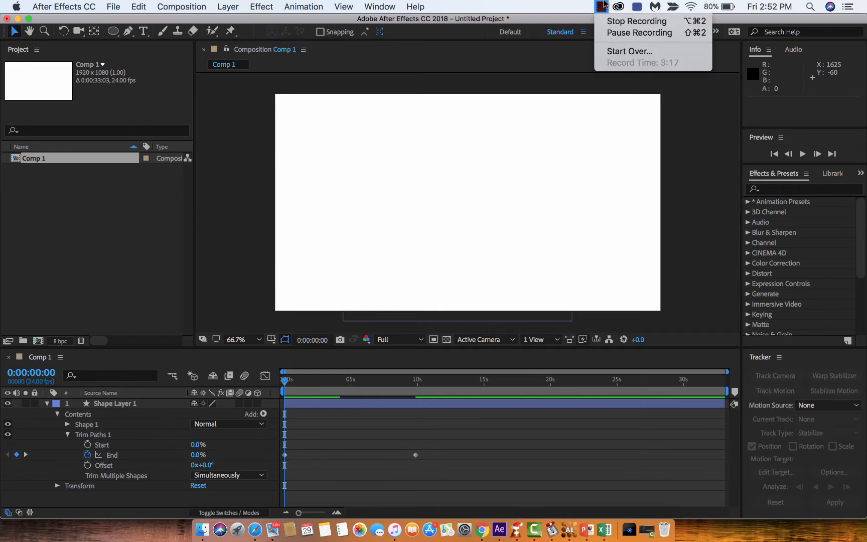